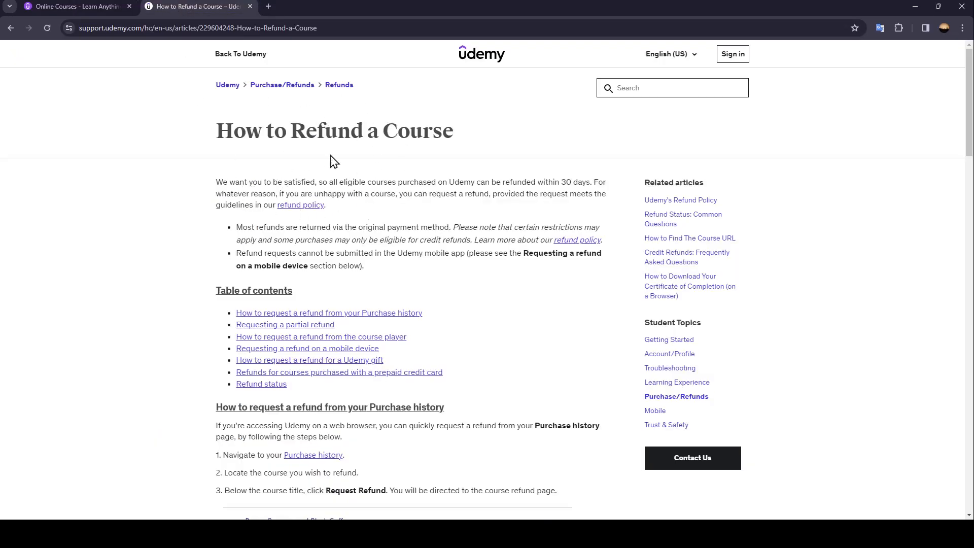
pyautogui.moveTo(341, 157)
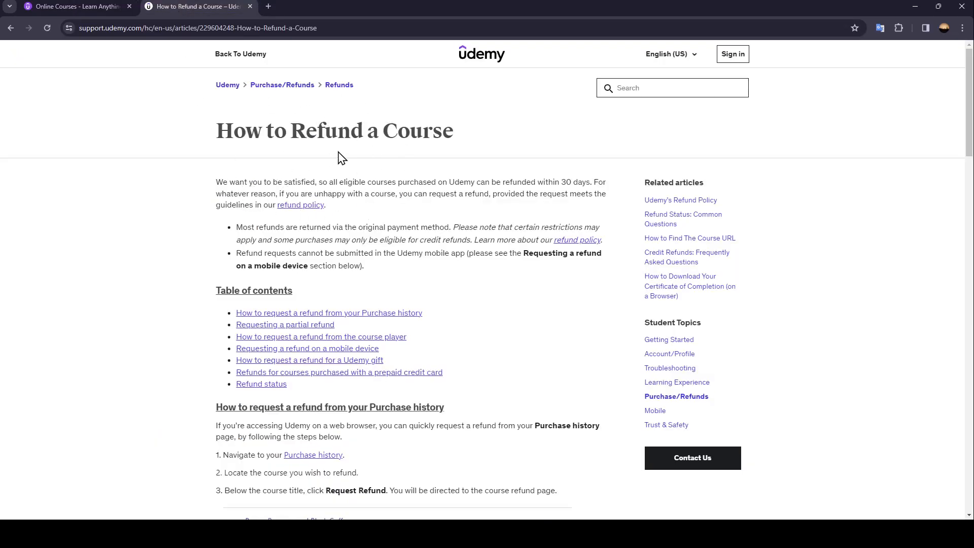
pyautogui.moveTo(346, 158)
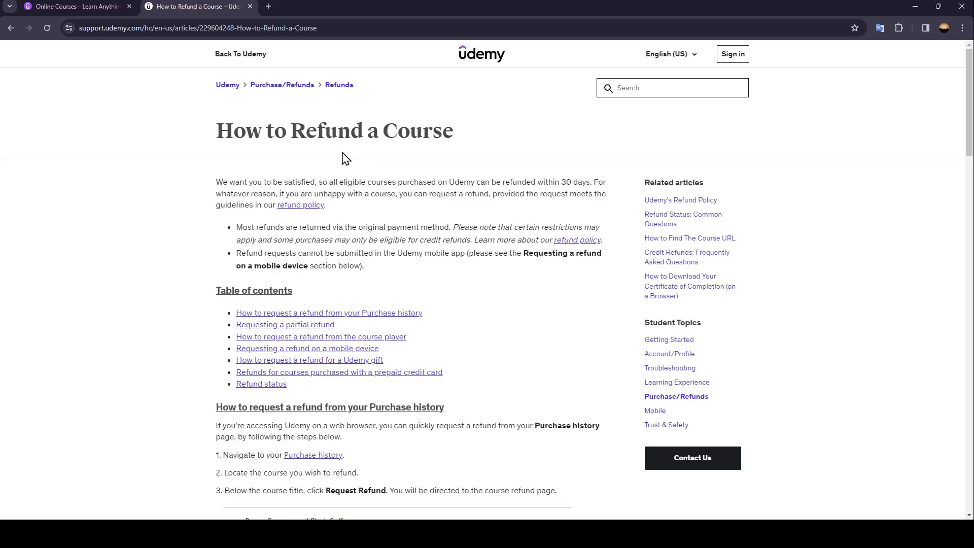
pyautogui.moveTo(345, 22)
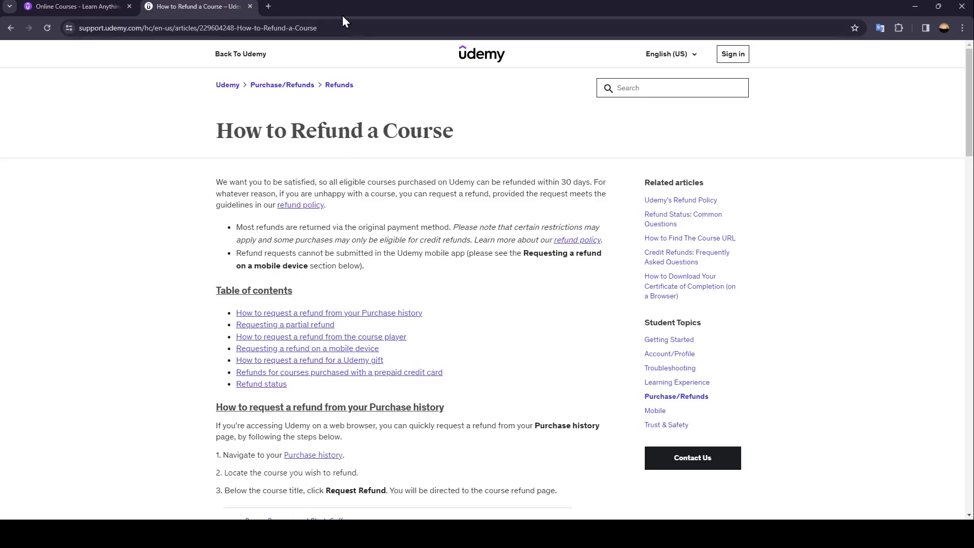
pyautogui.scroll(-3)
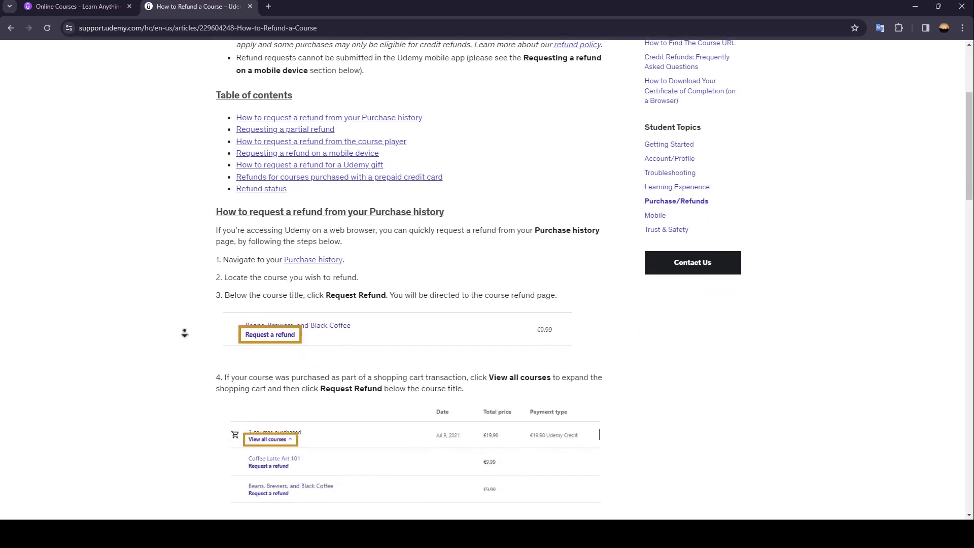
pyautogui.scroll(-3)
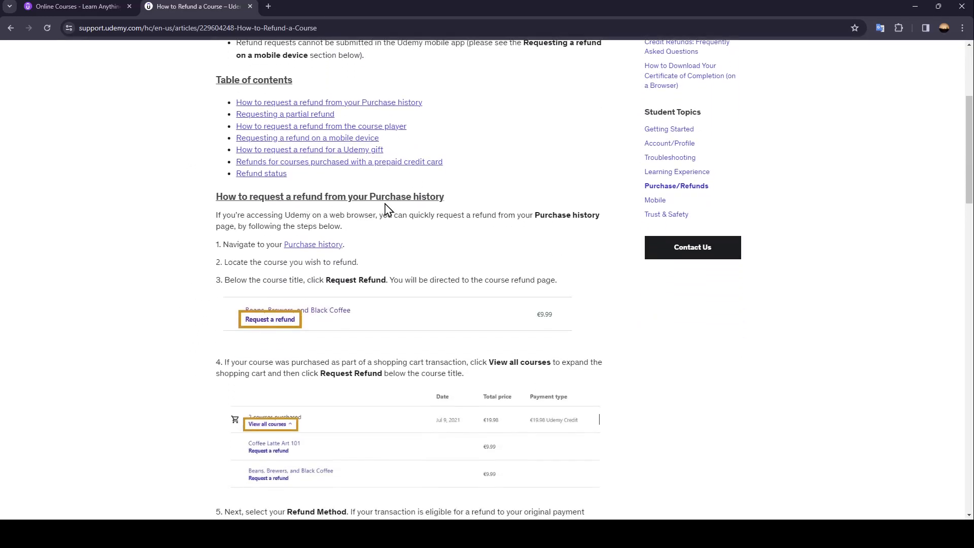
pyautogui.scroll(-3)
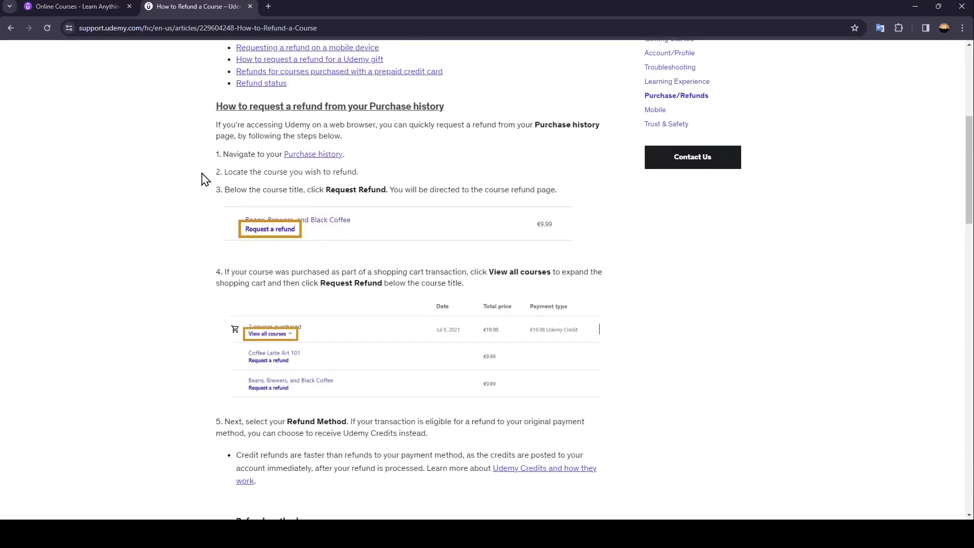
pyautogui.moveTo(321, 138)
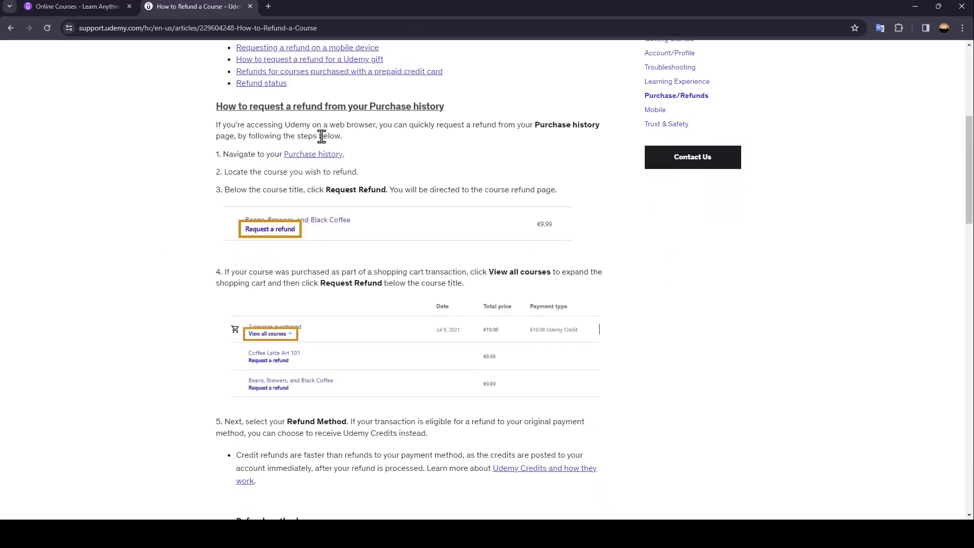
pyautogui.moveTo(463, 148)
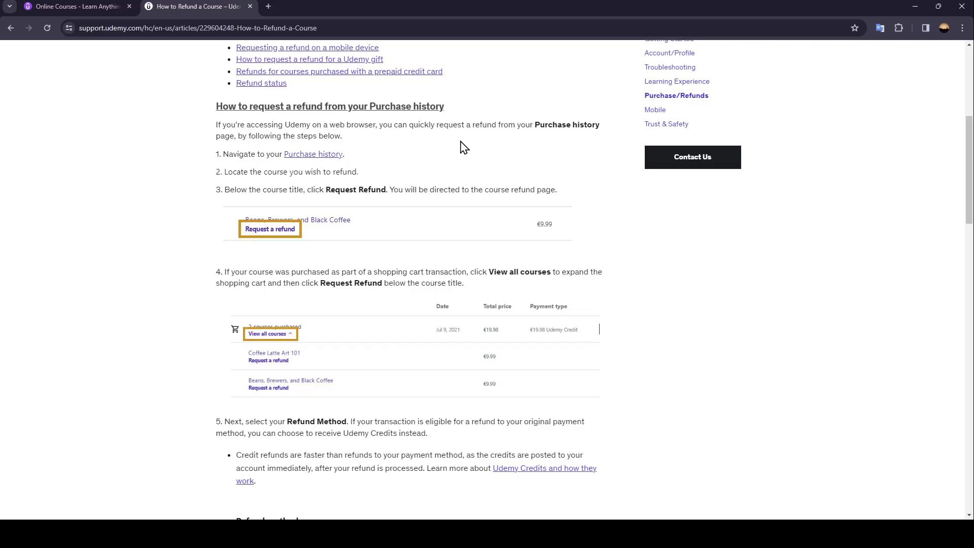
pyautogui.moveTo(552, 139)
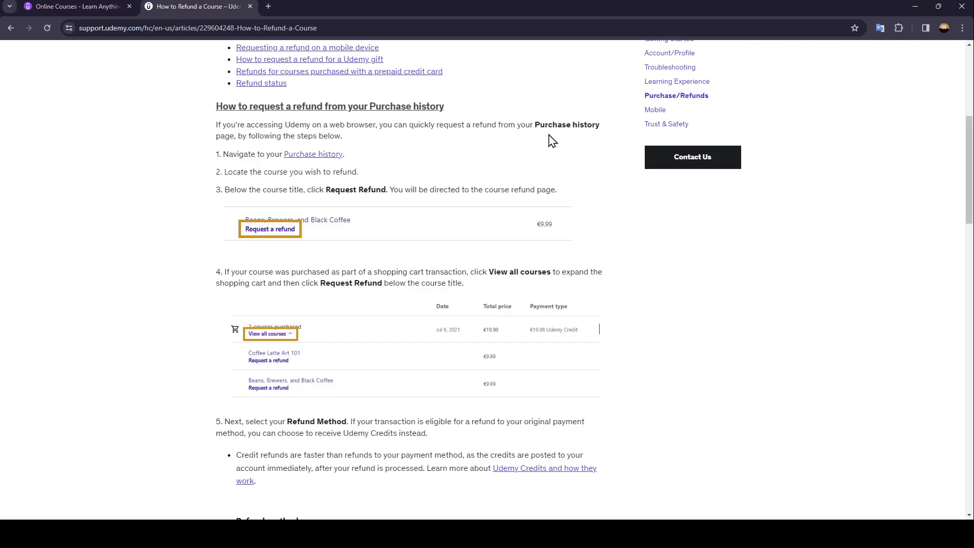
pyautogui.moveTo(243, 155)
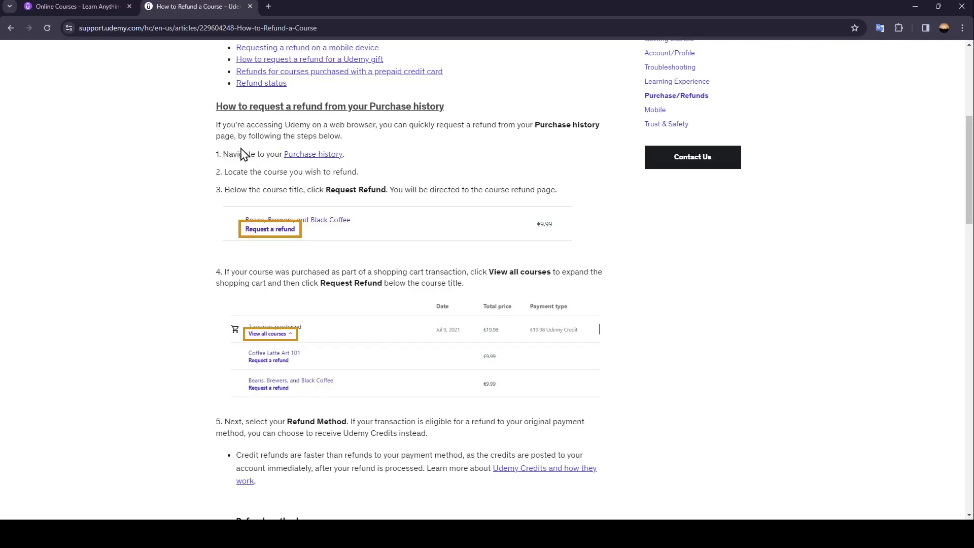
pyautogui.moveTo(201, 174)
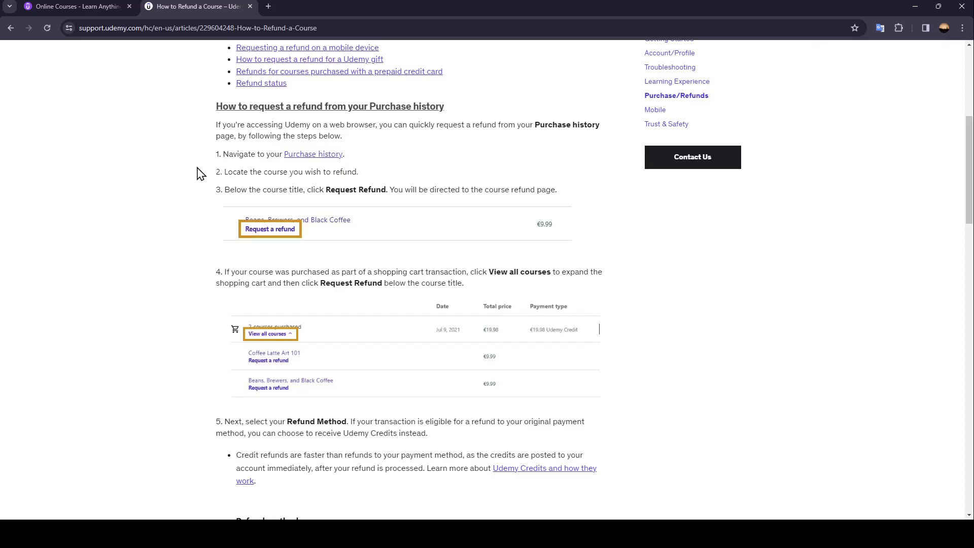
pyautogui.moveTo(296, 171)
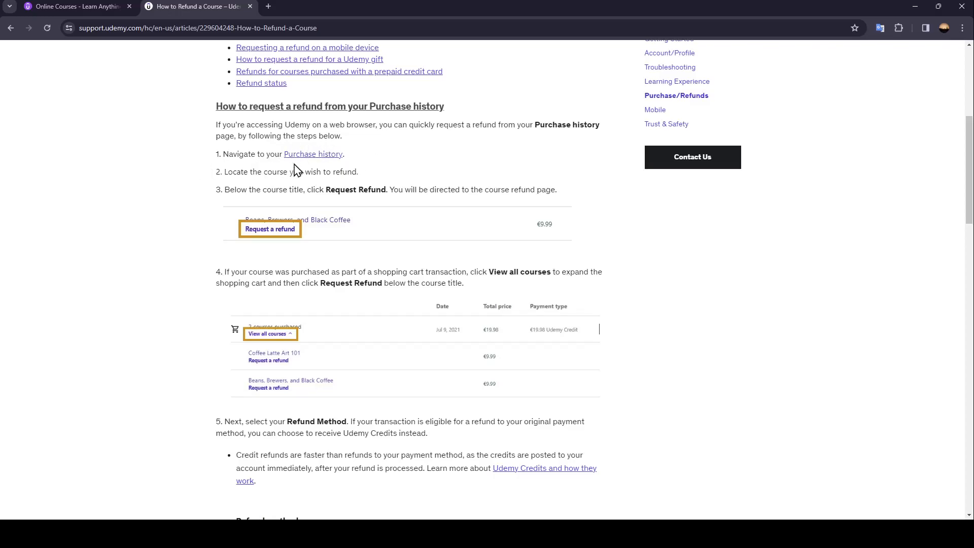
pyautogui.moveTo(225, 176)
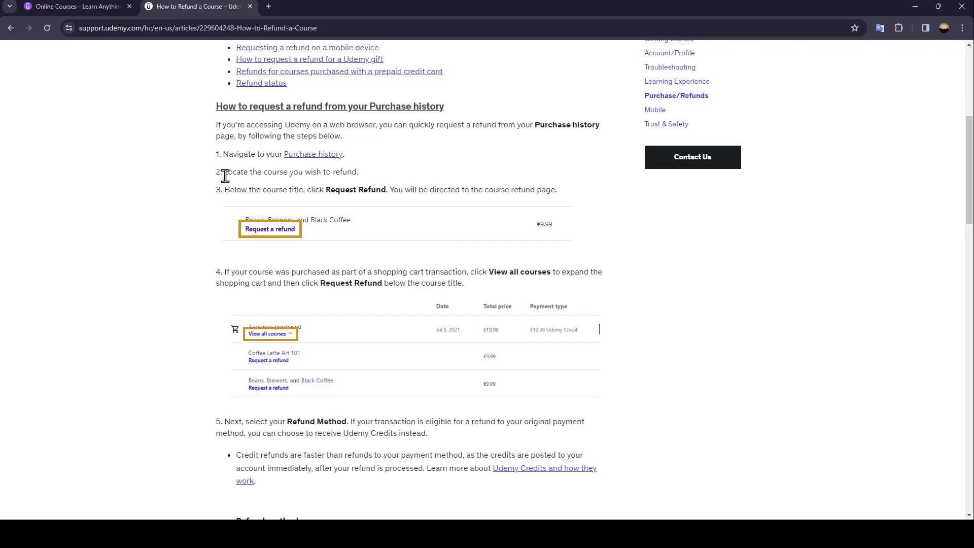
pyautogui.moveTo(351, 186)
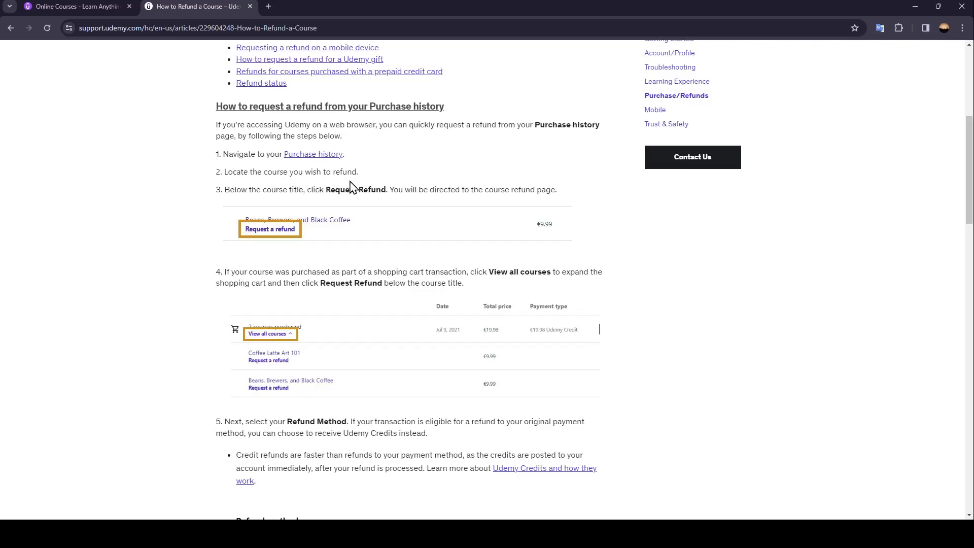
pyautogui.moveTo(296, 209)
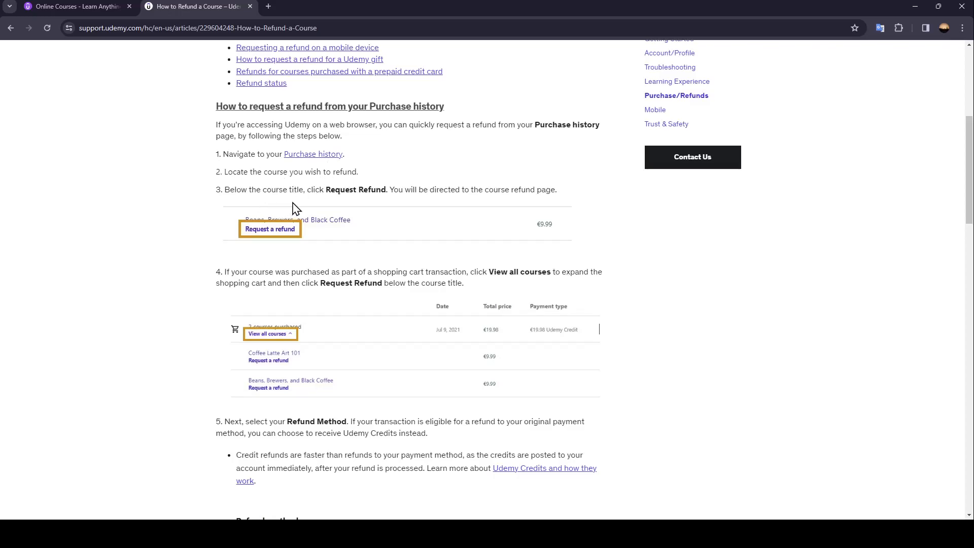
pyautogui.moveTo(384, 208)
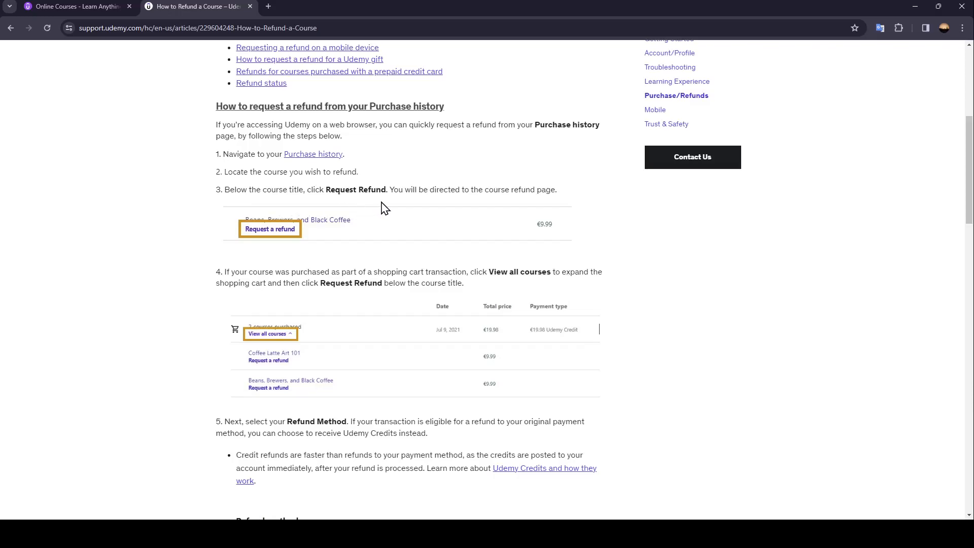
pyautogui.moveTo(486, 206)
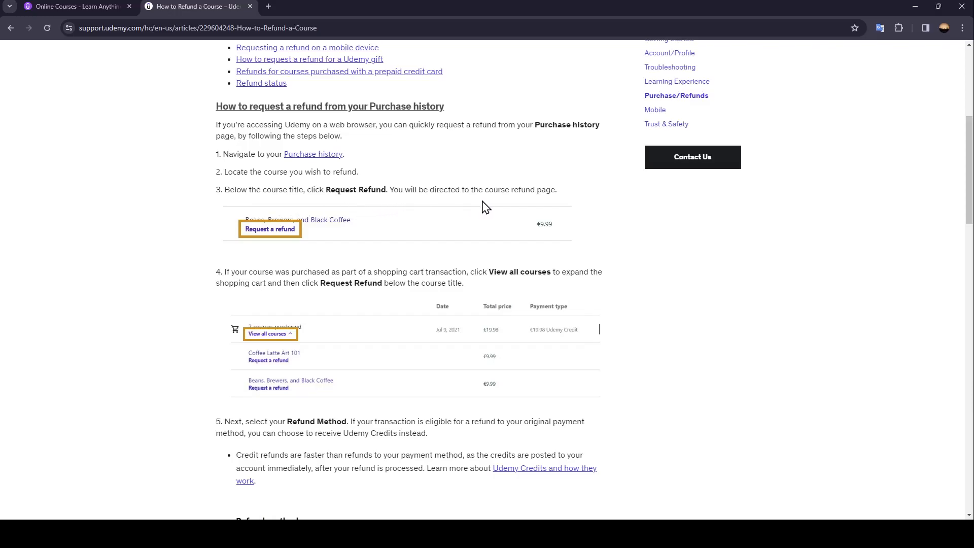
pyautogui.moveTo(231, 277)
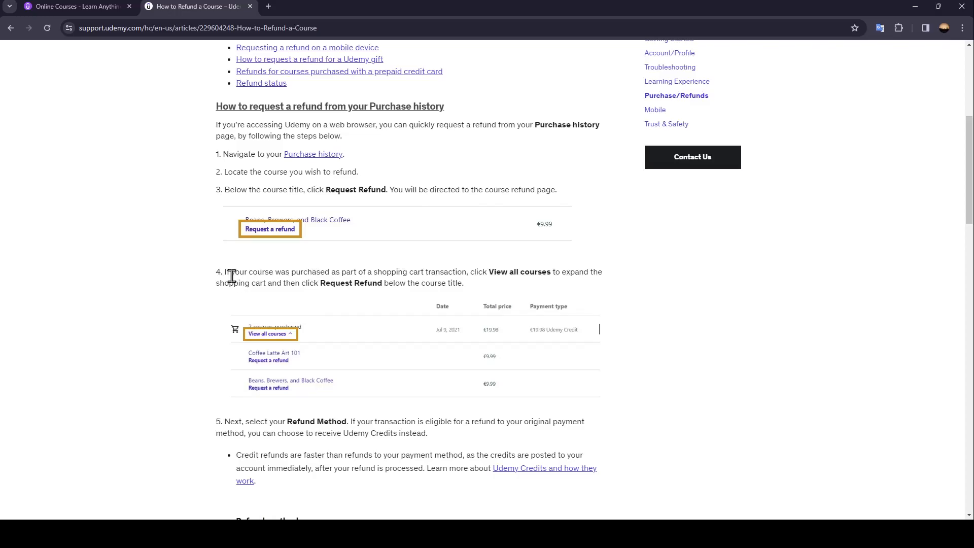
pyautogui.moveTo(312, 279)
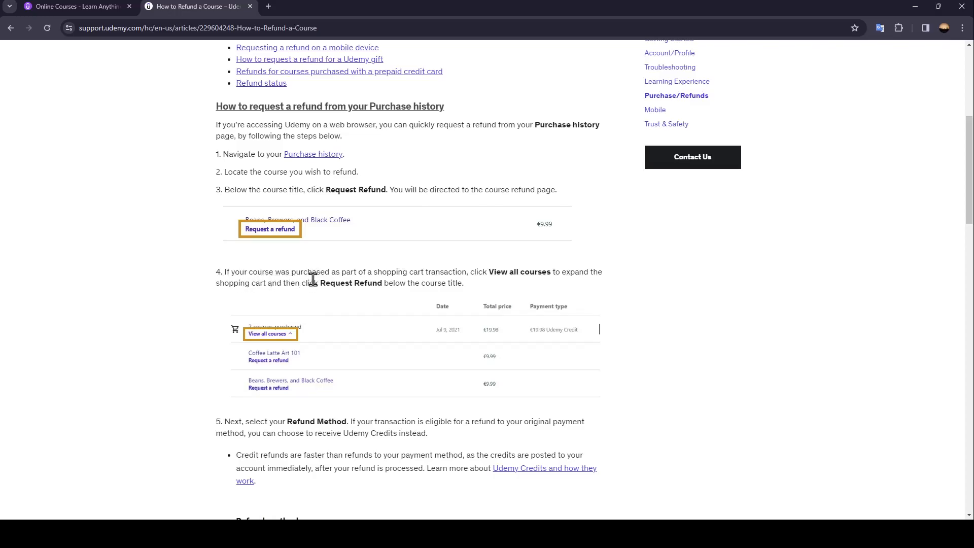
pyautogui.moveTo(453, 277)
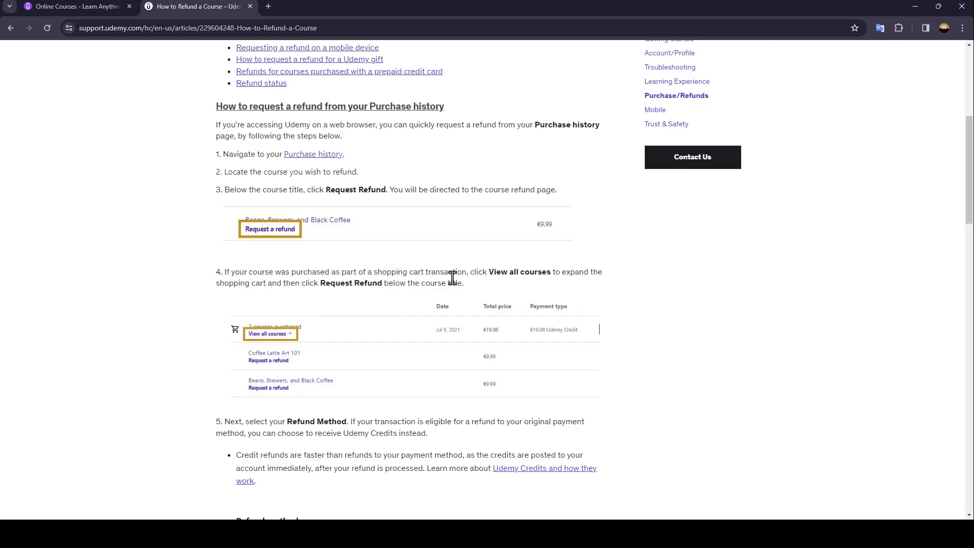
pyautogui.moveTo(532, 293)
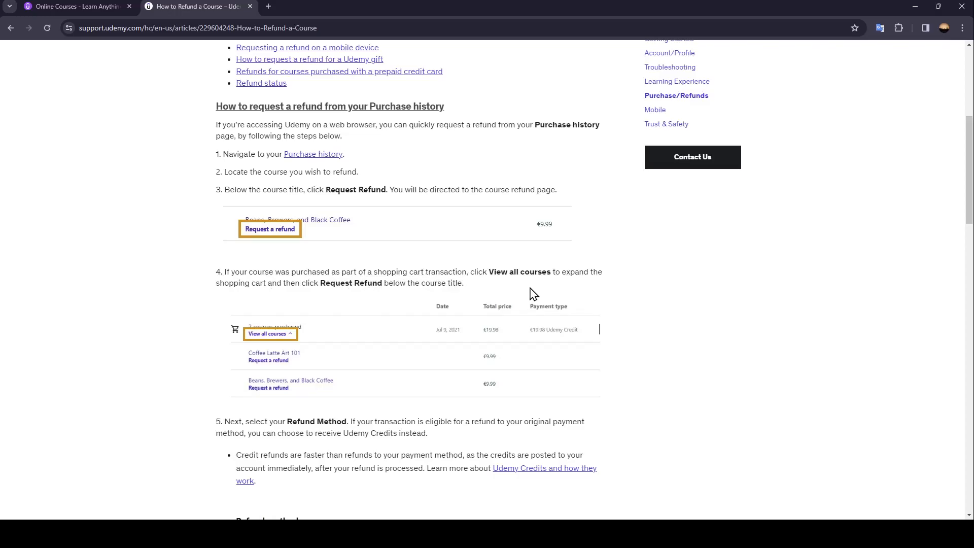
pyautogui.moveTo(319, 299)
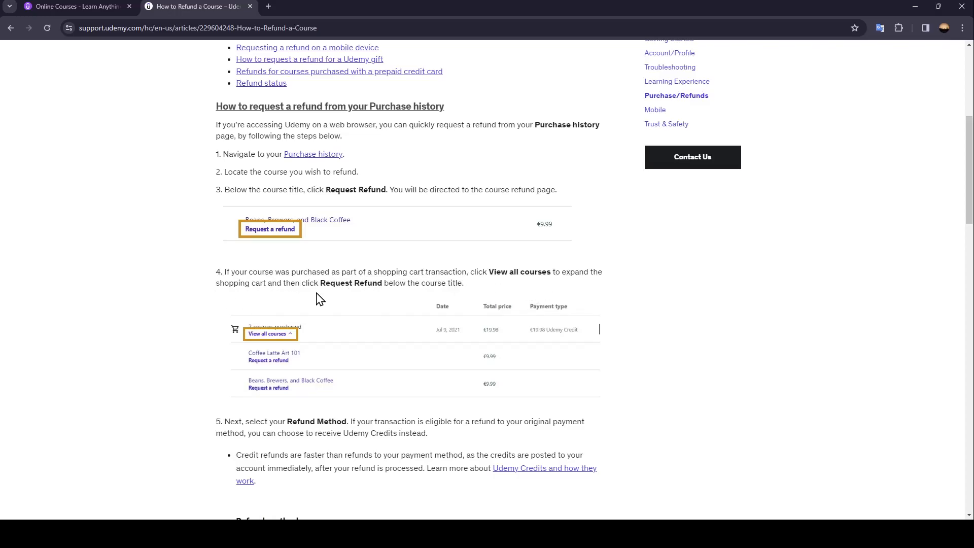
pyautogui.moveTo(450, 301)
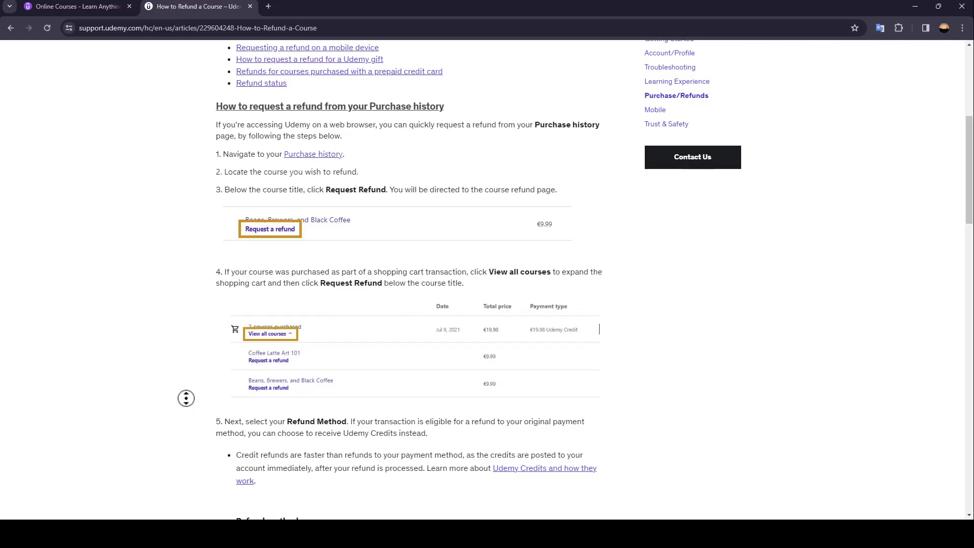
pyautogui.scroll(-3)
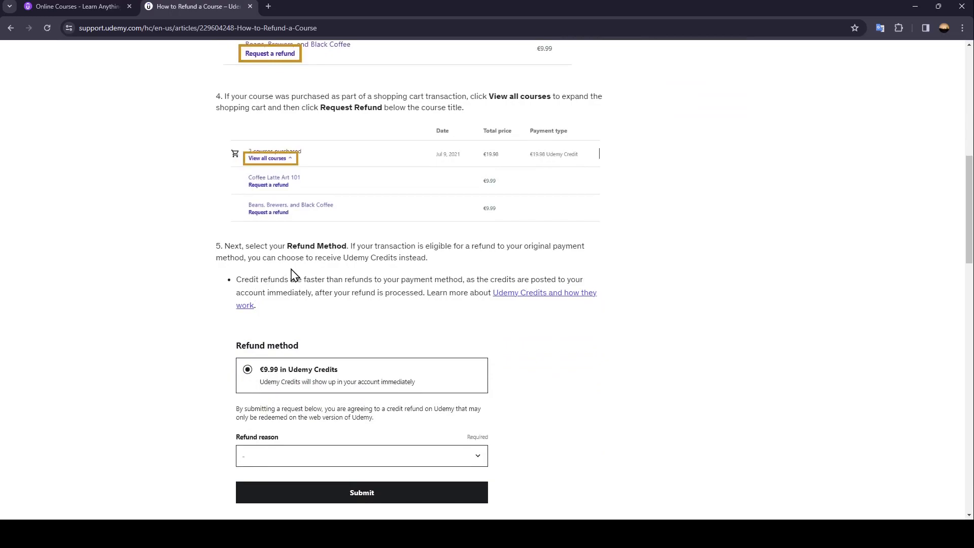
pyautogui.moveTo(415, 255)
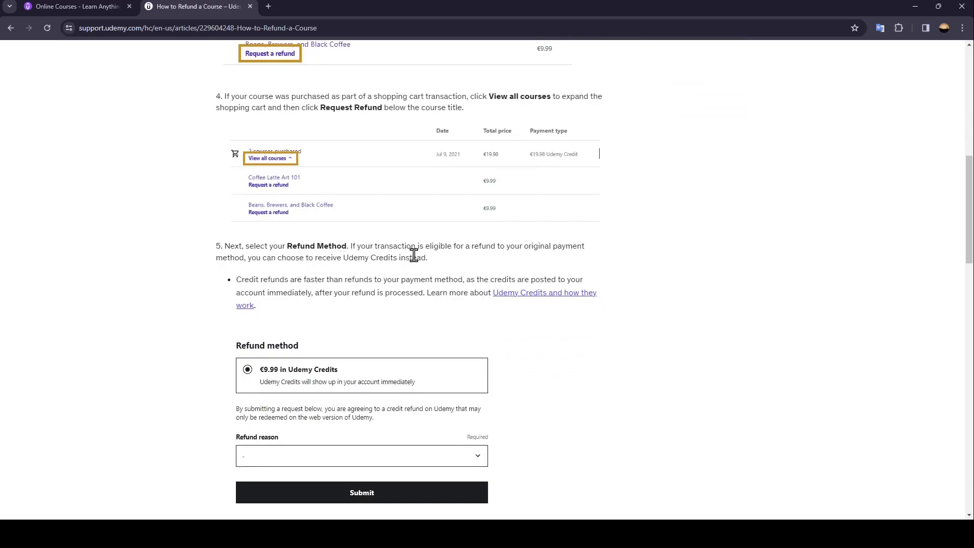
pyautogui.moveTo(473, 260)
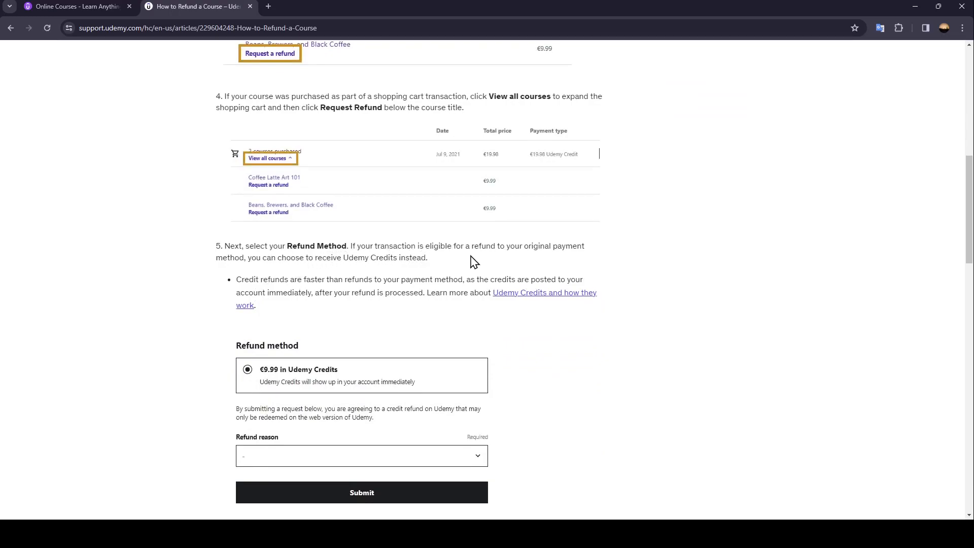
pyautogui.moveTo(234, 277)
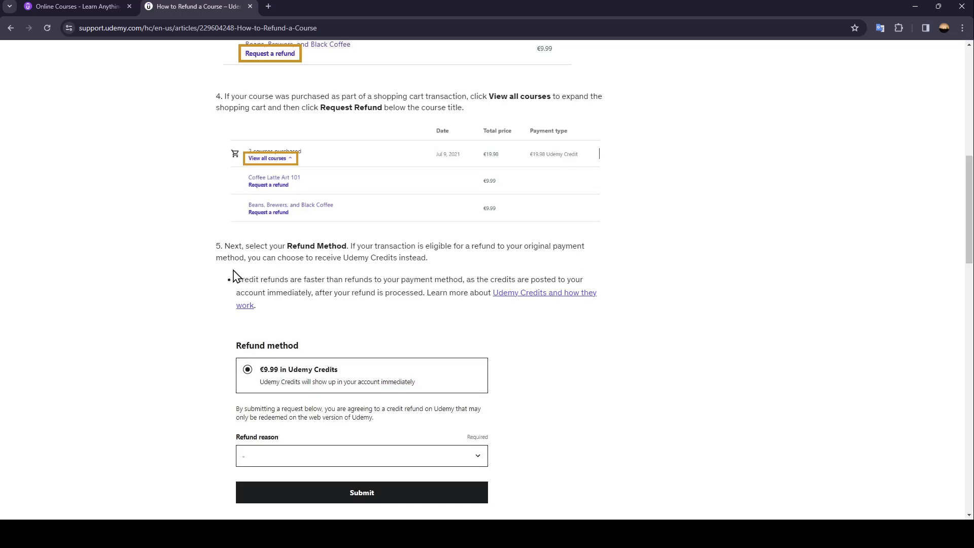
pyautogui.moveTo(350, 276)
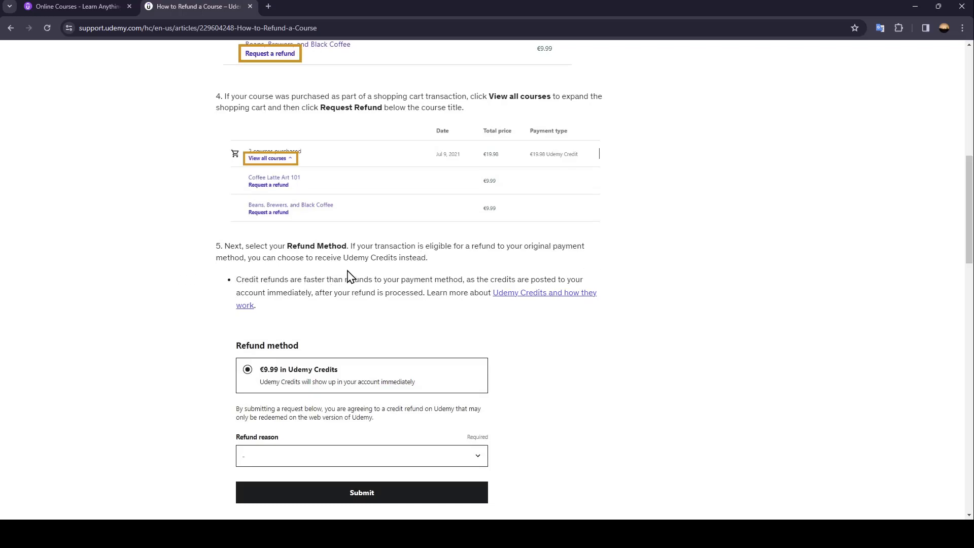
pyautogui.moveTo(241, 288)
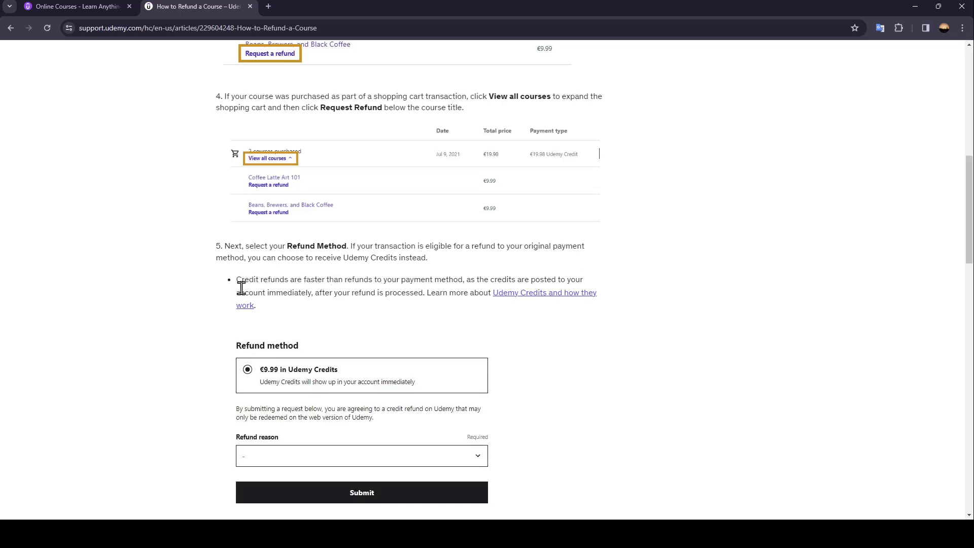
pyautogui.moveTo(304, 291)
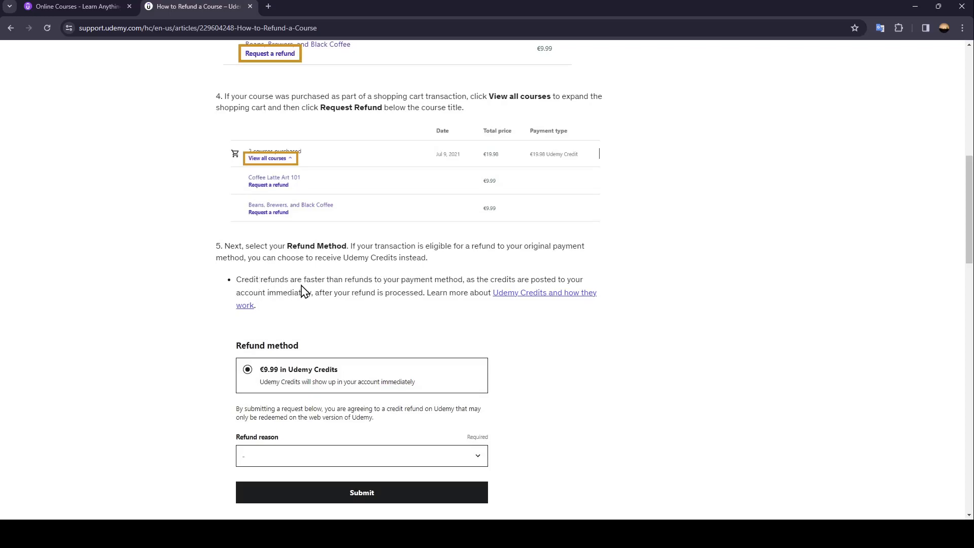
pyautogui.moveTo(434, 294)
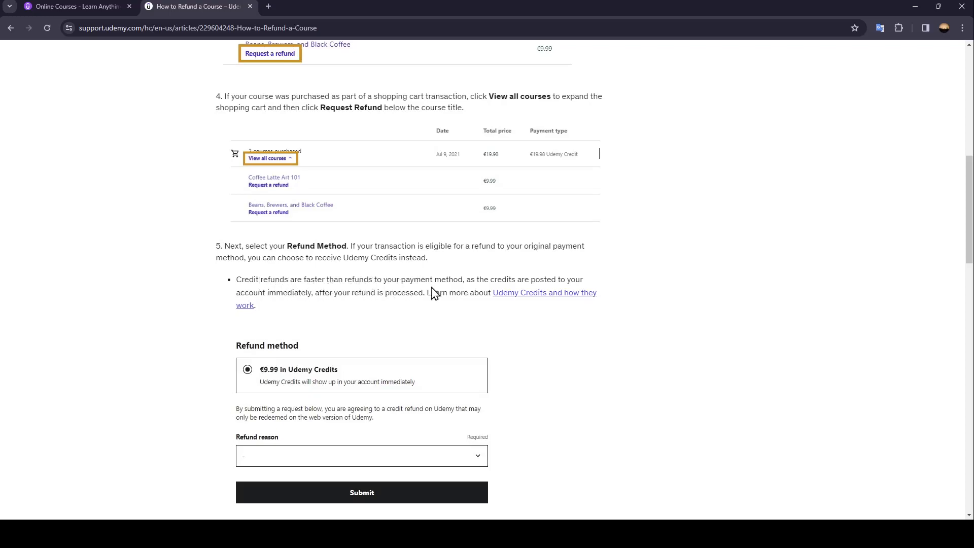
pyautogui.moveTo(515, 282)
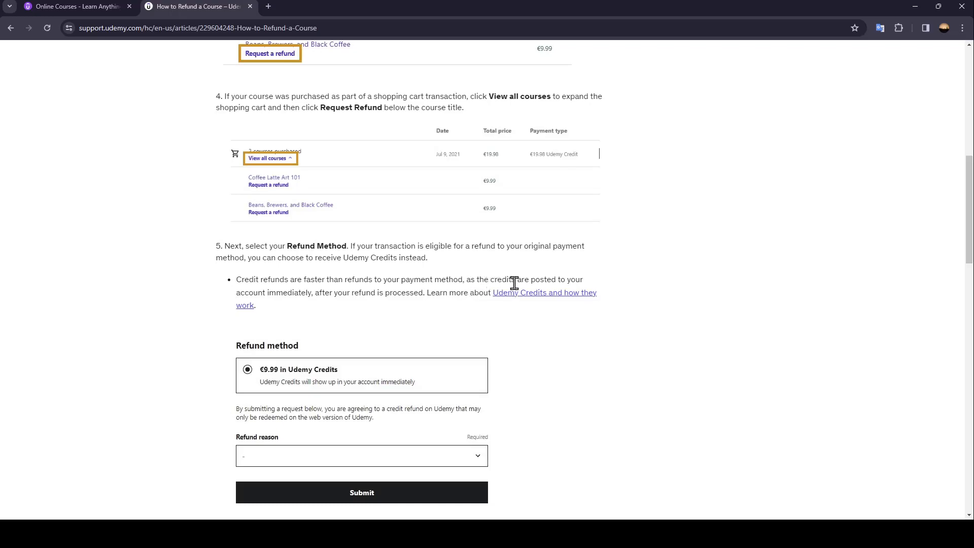
pyautogui.moveTo(283, 309)
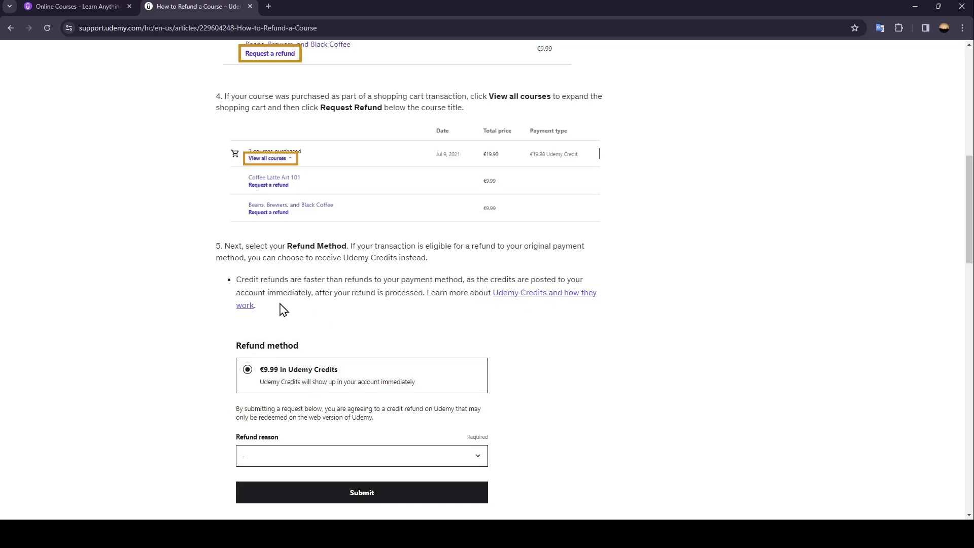
pyautogui.moveTo(365, 311)
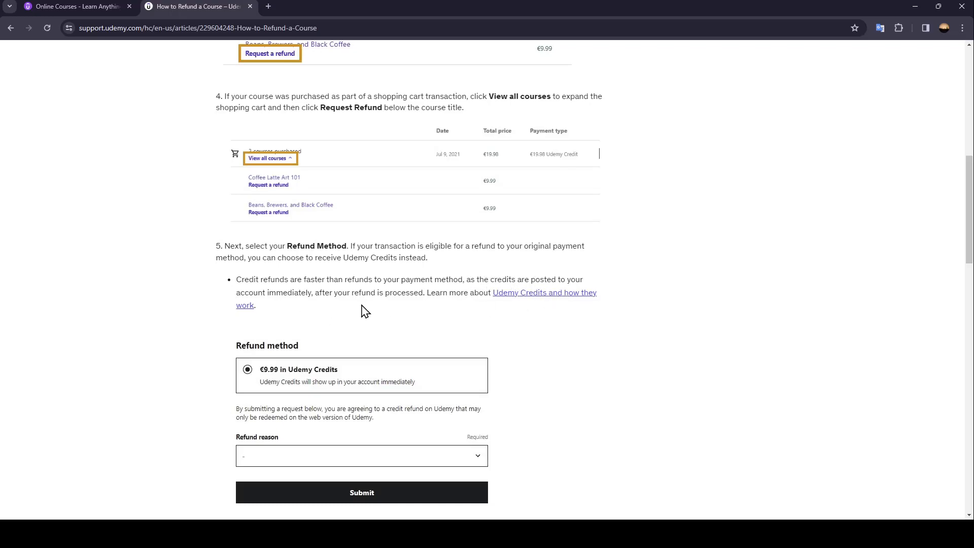
pyautogui.moveTo(439, 310)
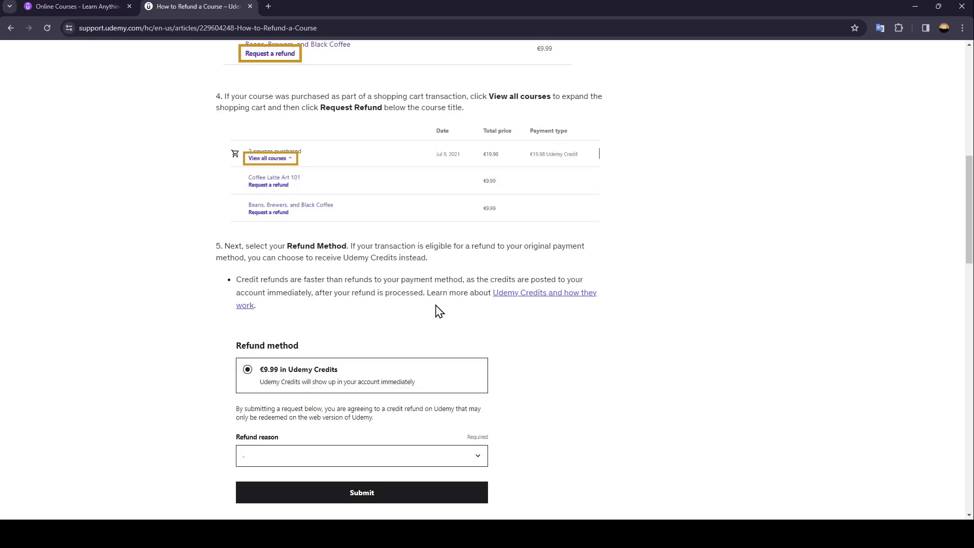
pyautogui.moveTo(514, 308)
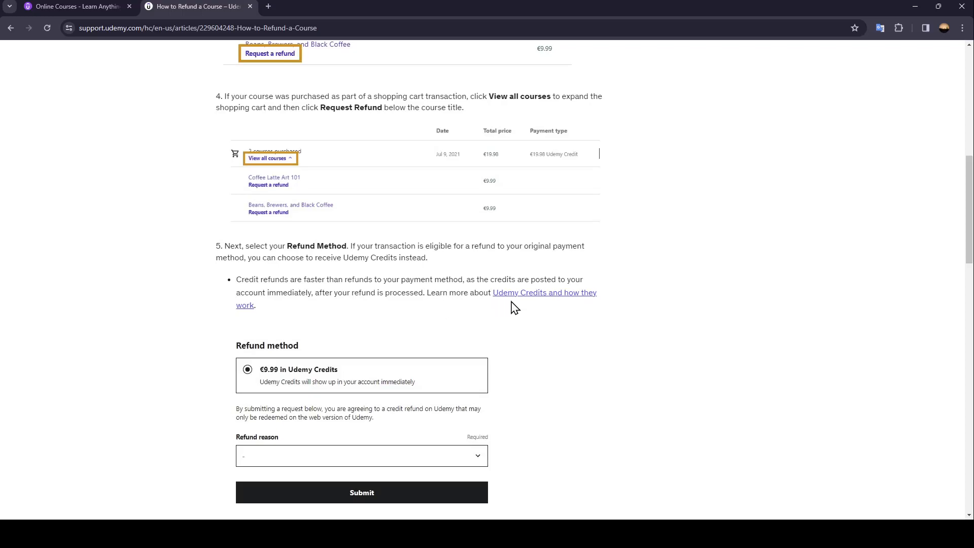
pyautogui.moveTo(296, 335)
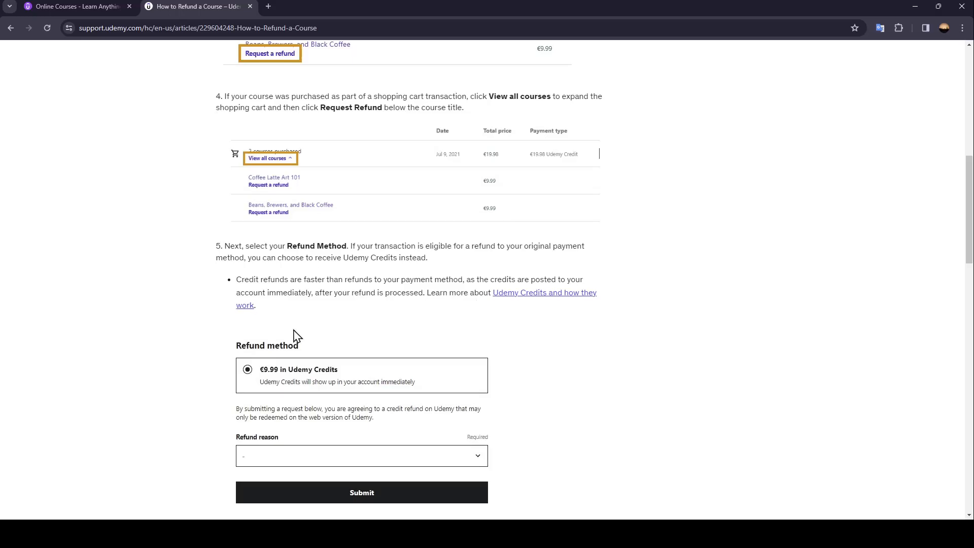
pyautogui.scroll(-3)
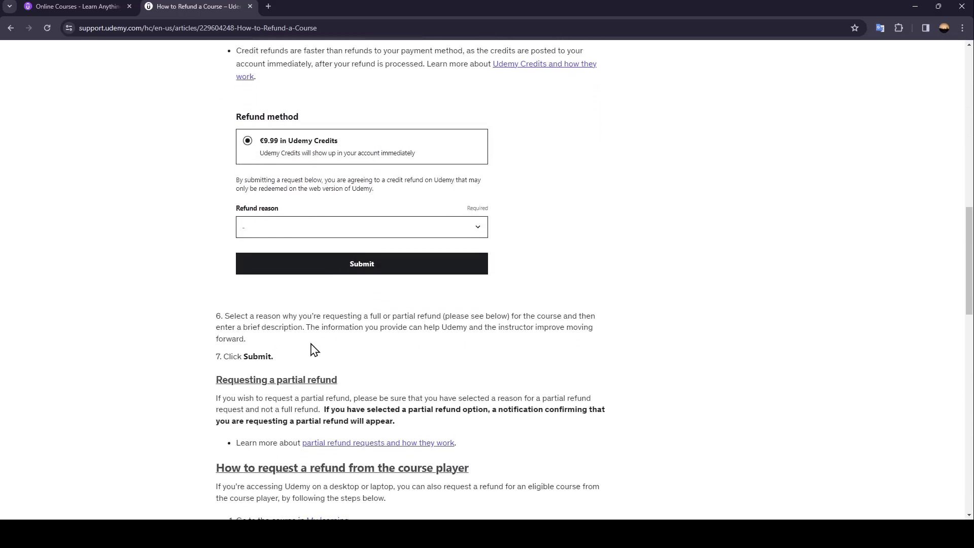
pyautogui.moveTo(415, 317)
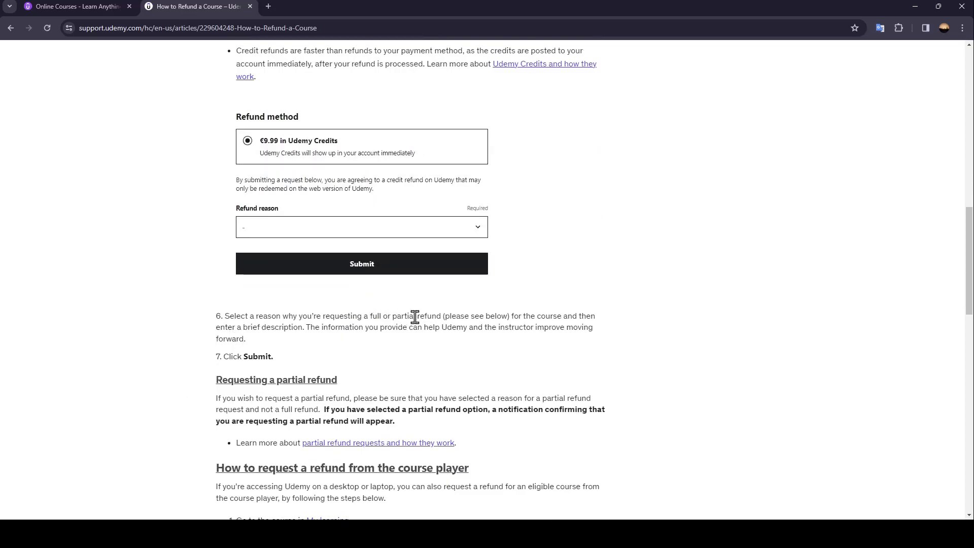
pyautogui.moveTo(501, 327)
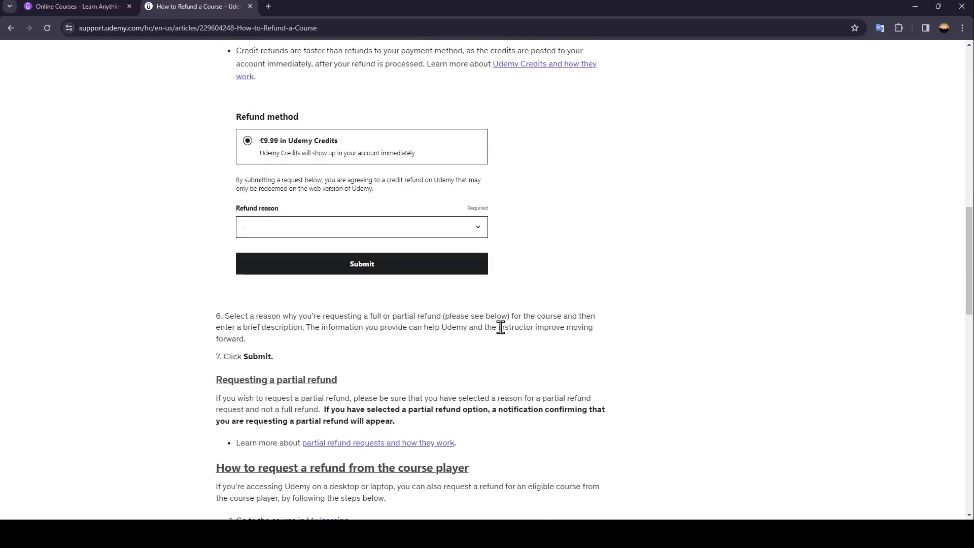
pyautogui.moveTo(230, 340)
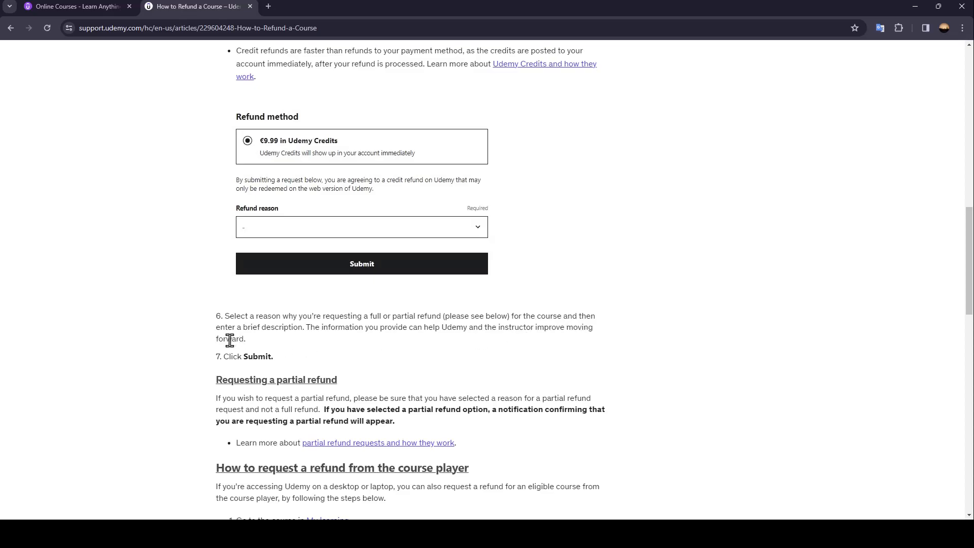
pyautogui.moveTo(293, 342)
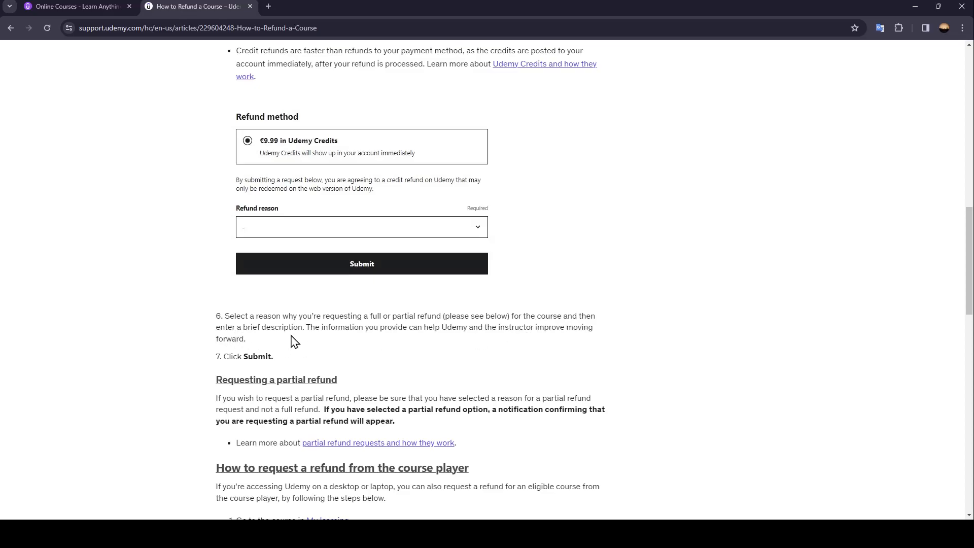
pyautogui.moveTo(415, 344)
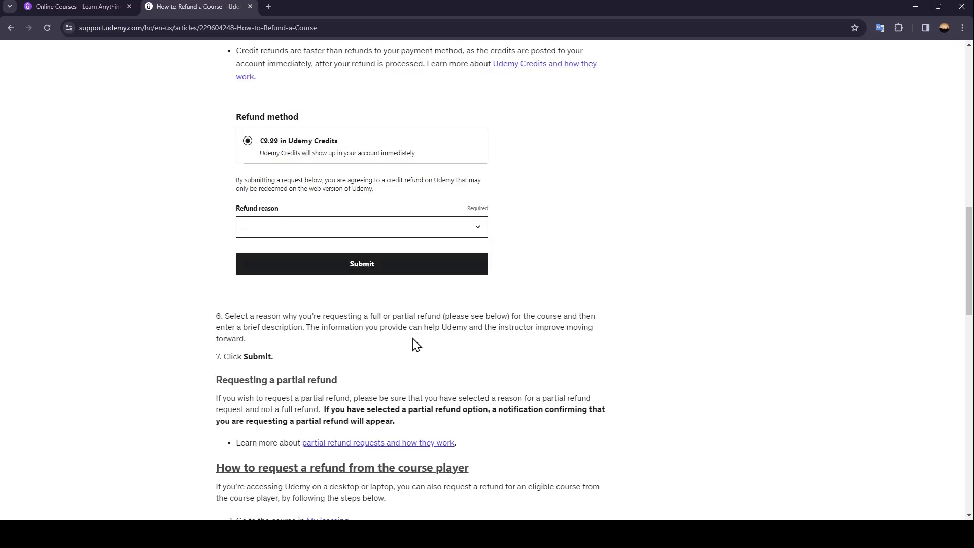
pyautogui.moveTo(536, 344)
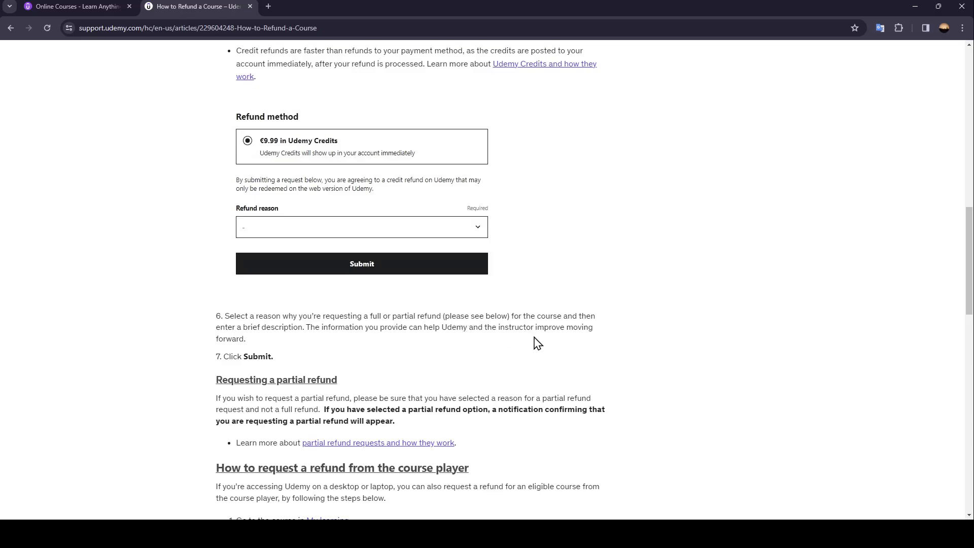
pyautogui.moveTo(246, 357)
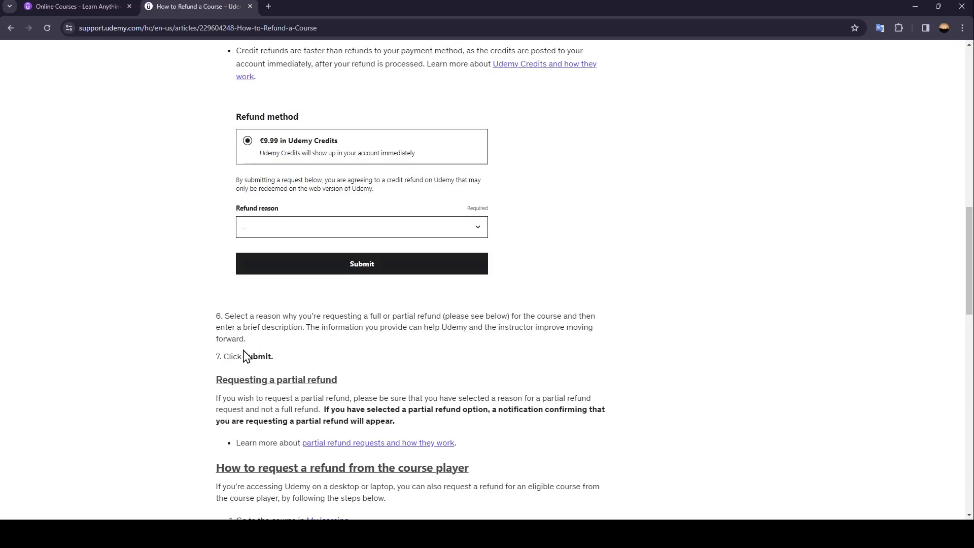
pyautogui.moveTo(404, 369)
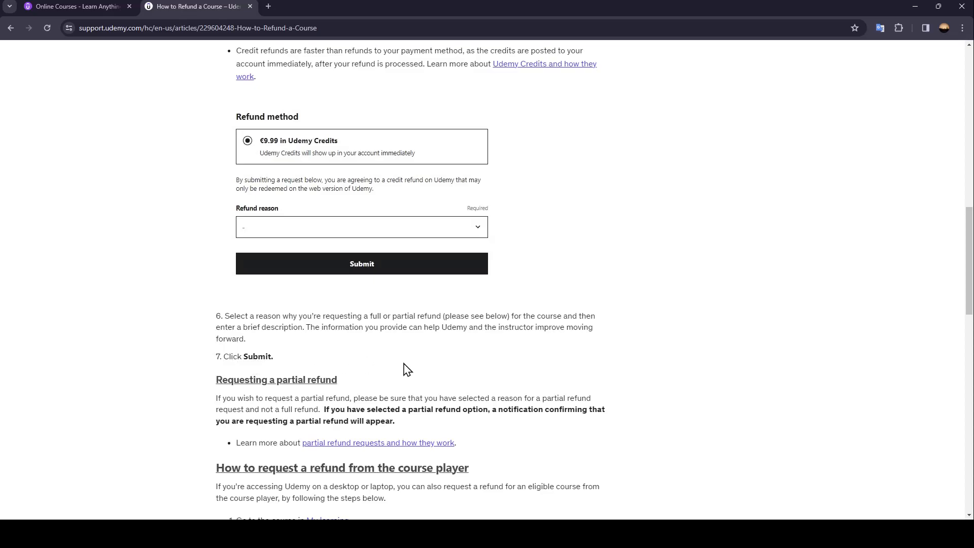
pyautogui.moveTo(200, 368)
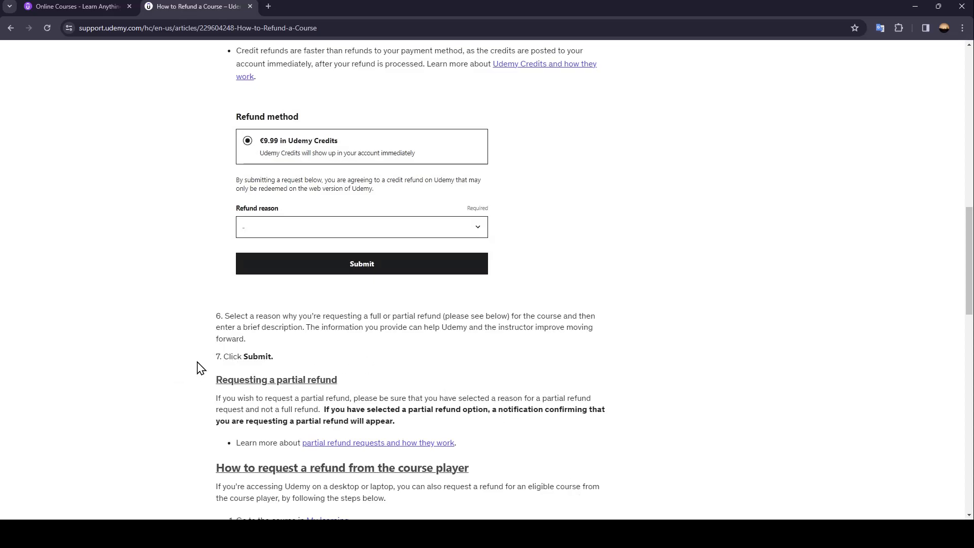